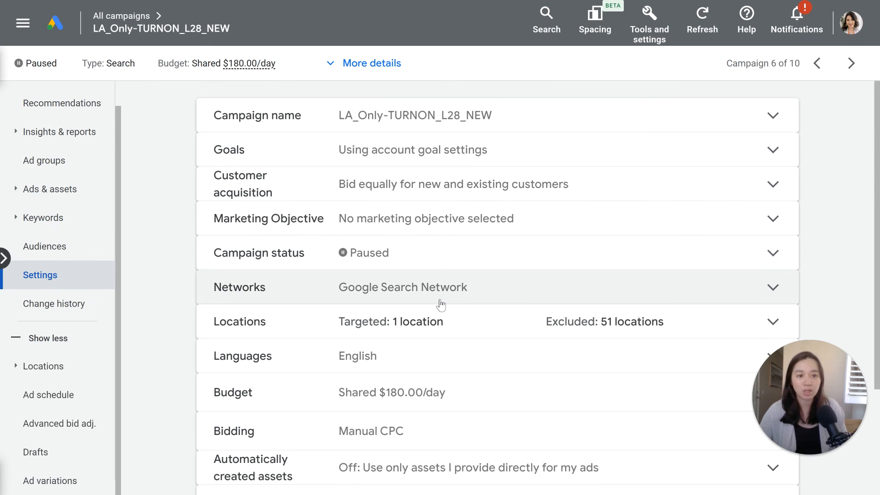
Step: Scroll the campaign Settings page down to the Locations row
{"action": "scroll", "scroll_direction": "down", "scroll_amount": 3}
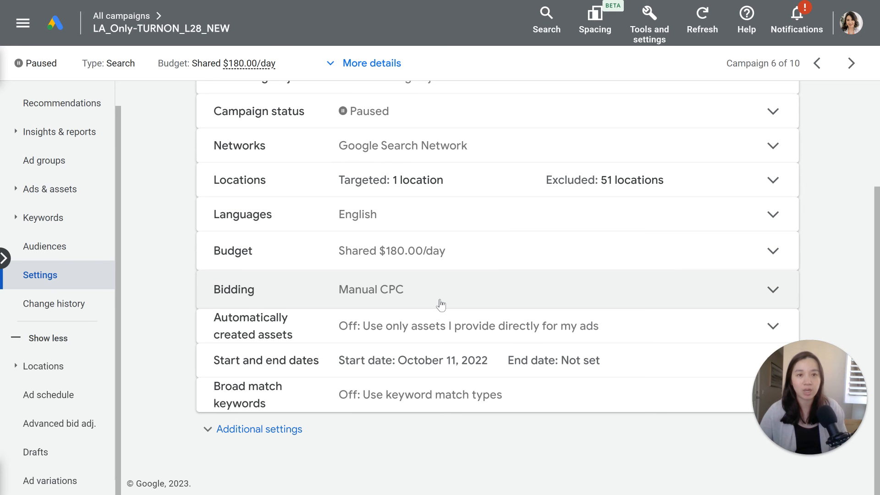
{"action": "mouse_move", "coordinate": [275, 191]}
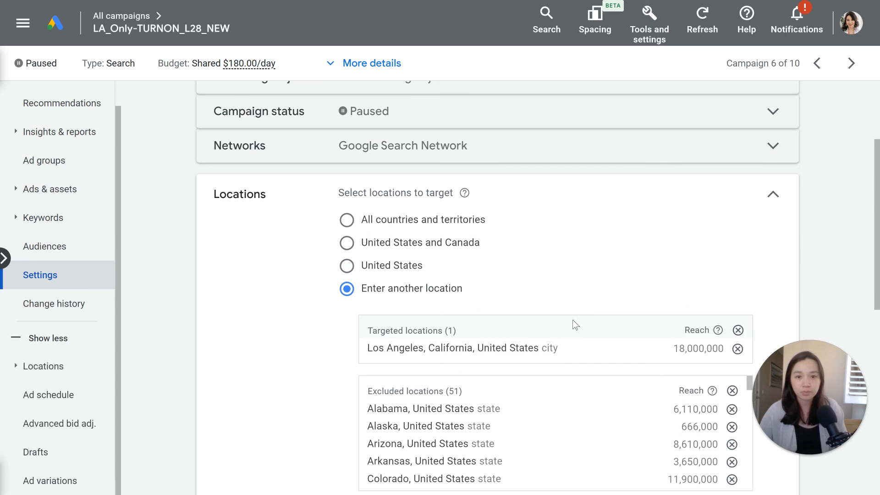
{"action": "mouse_move", "coordinate": [347, 337]}
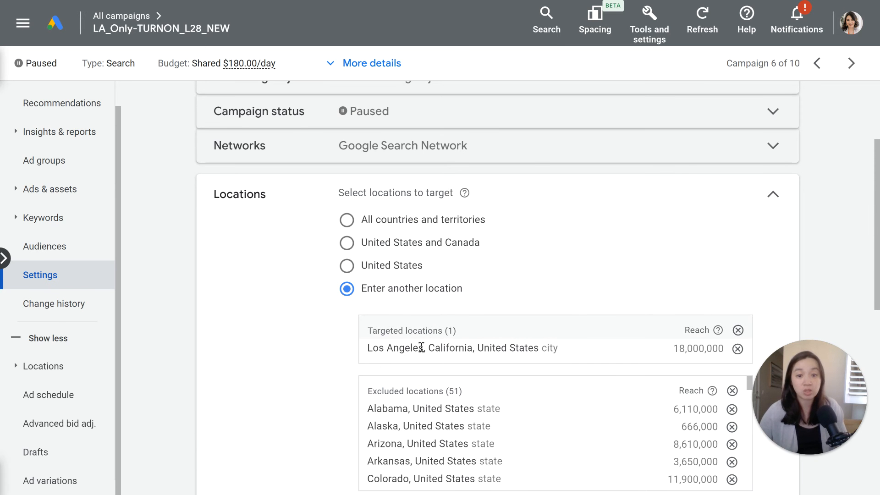
Step: Scroll within Locations to reach Location options showing Presence targeting
{"action": "scroll", "scroll_direction": "down", "scroll_amount": 3}
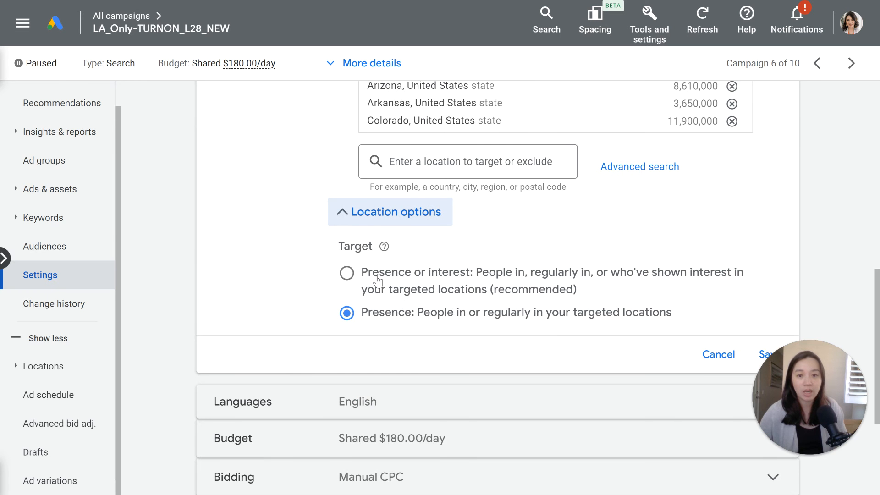
{"action": "mouse_move", "coordinate": [401, 285]}
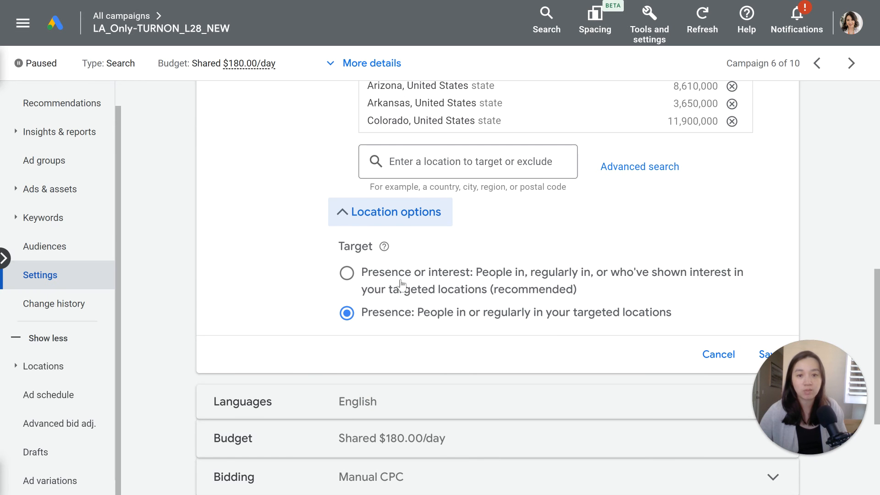
{"action": "mouse_move", "coordinate": [566, 290]}
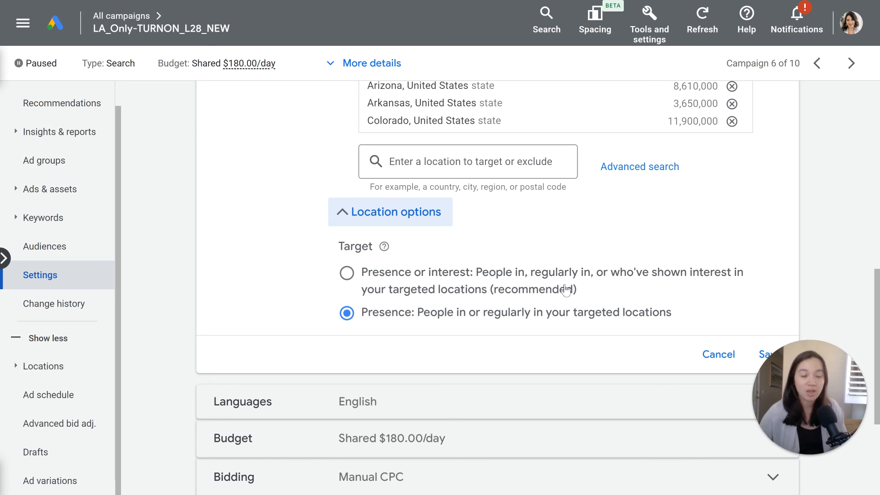
{"action": "mouse_move", "coordinate": [552, 284]}
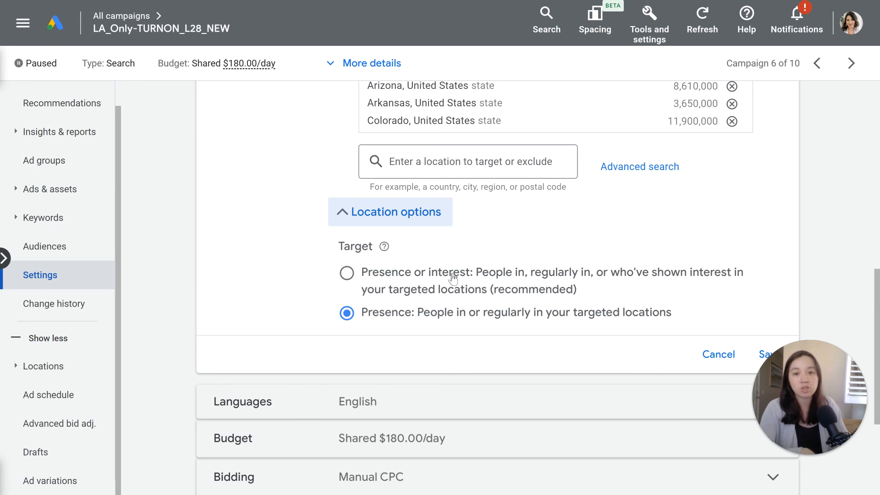
{"action": "mouse_move", "coordinate": [458, 275]}
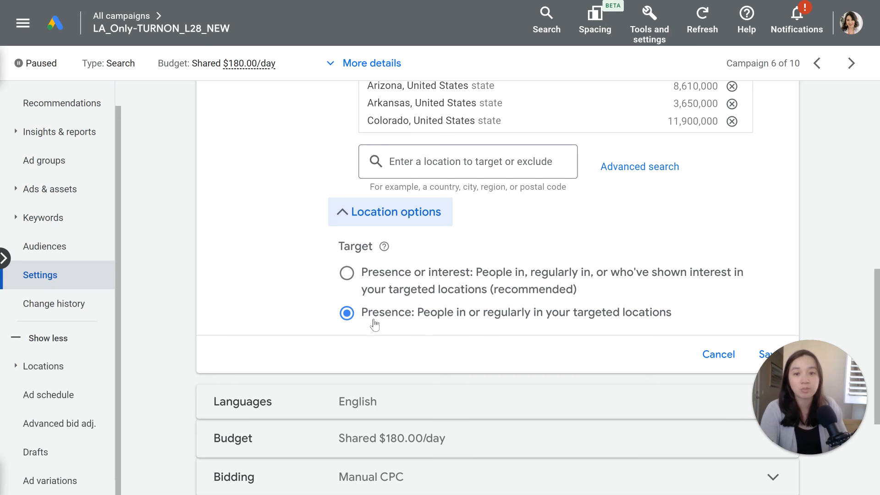
{"action": "mouse_move", "coordinate": [542, 327]}
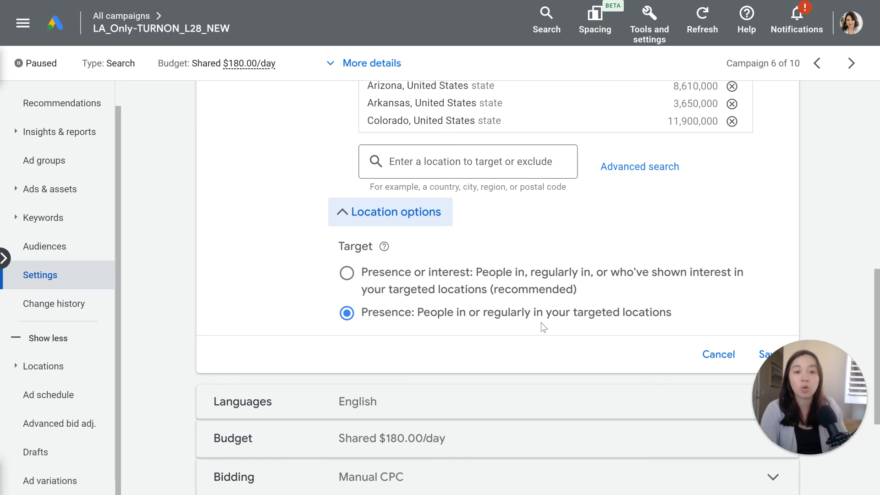
{"action": "mouse_move", "coordinate": [390, 300]}
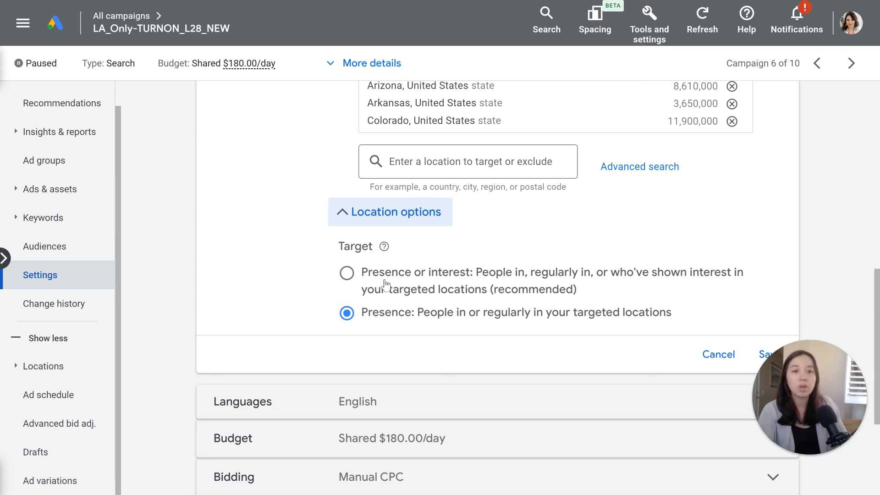
{"action": "mouse_move", "coordinate": [372, 270]}
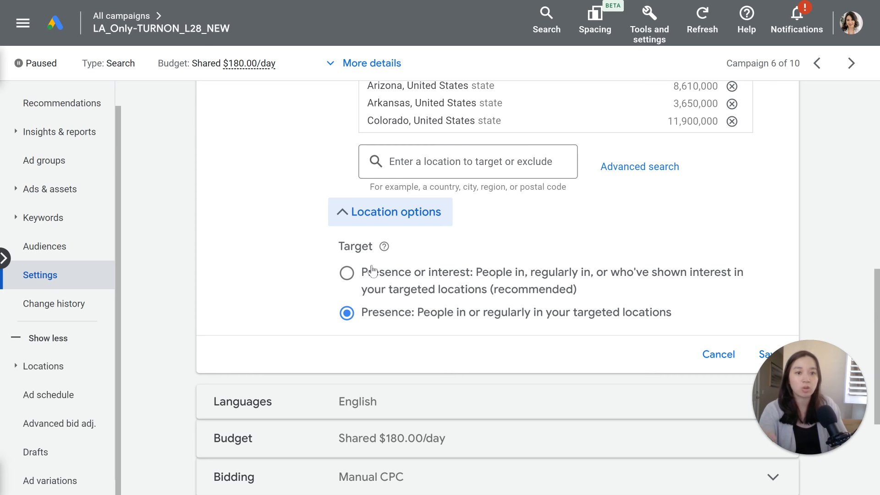
{"action": "mouse_move", "coordinate": [368, 276]}
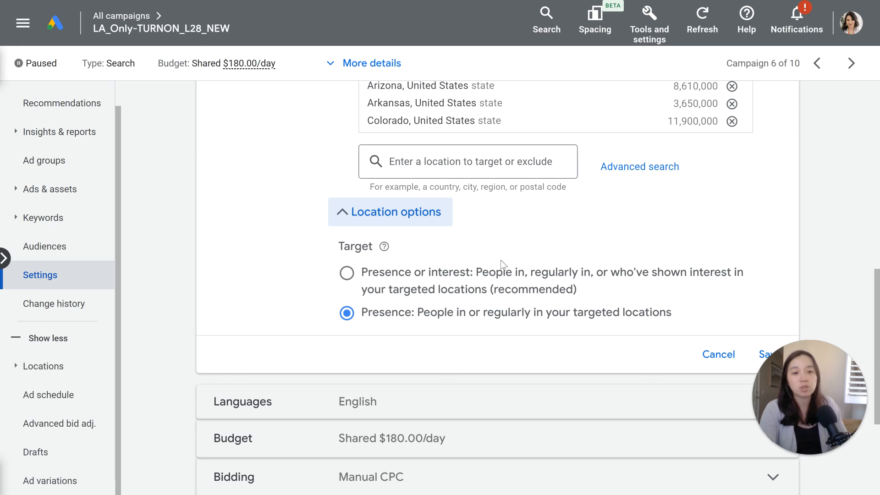
{"action": "mouse_move", "coordinate": [499, 279]}
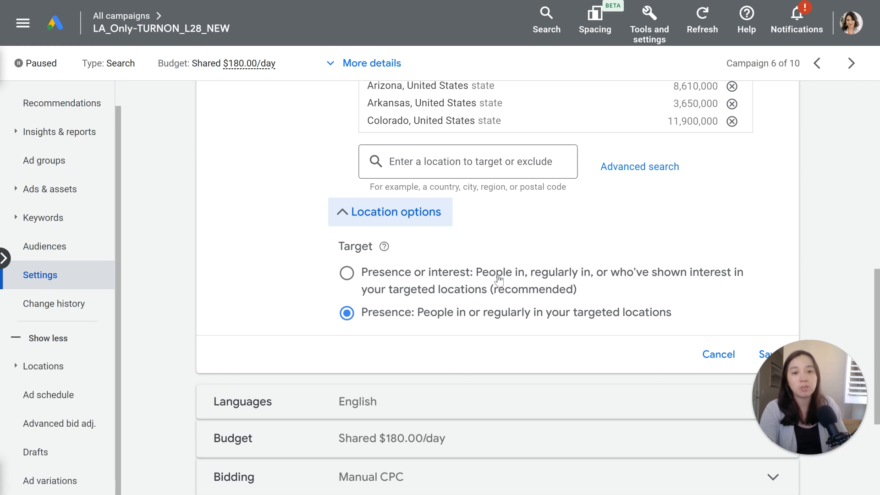
{"action": "mouse_move", "coordinate": [552, 274]}
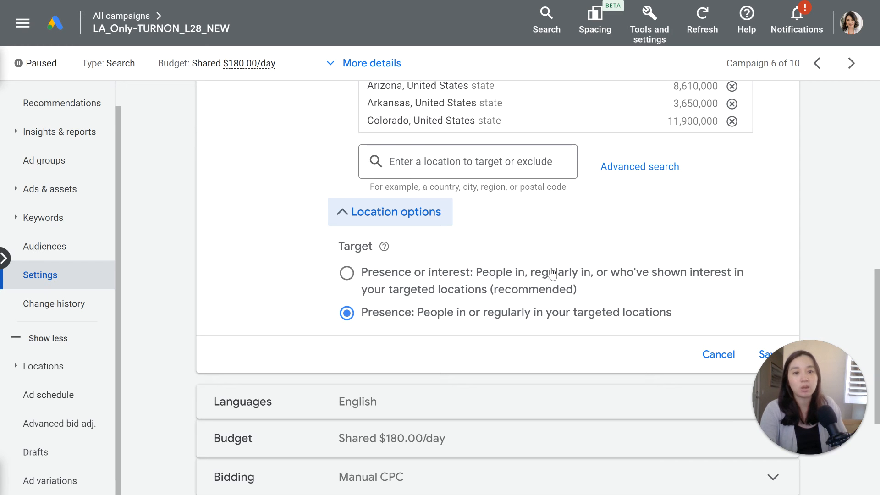
{"action": "mouse_move", "coordinate": [666, 281]}
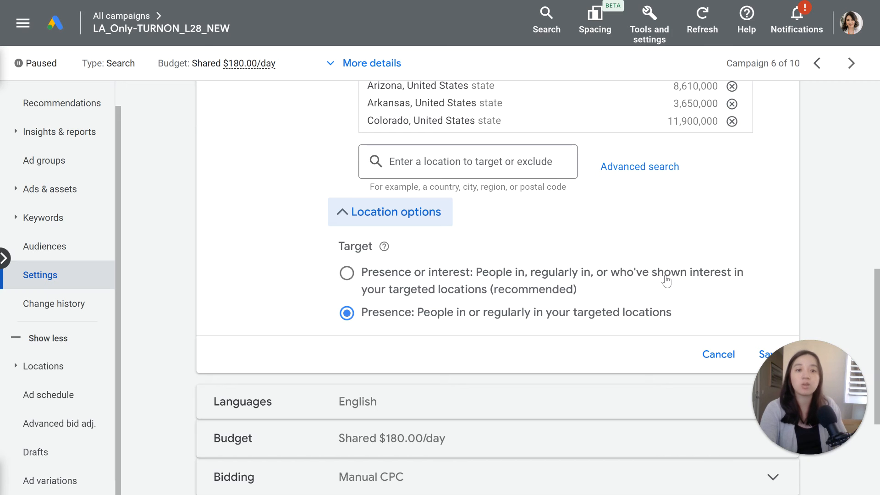
{"action": "mouse_move", "coordinate": [634, 281]}
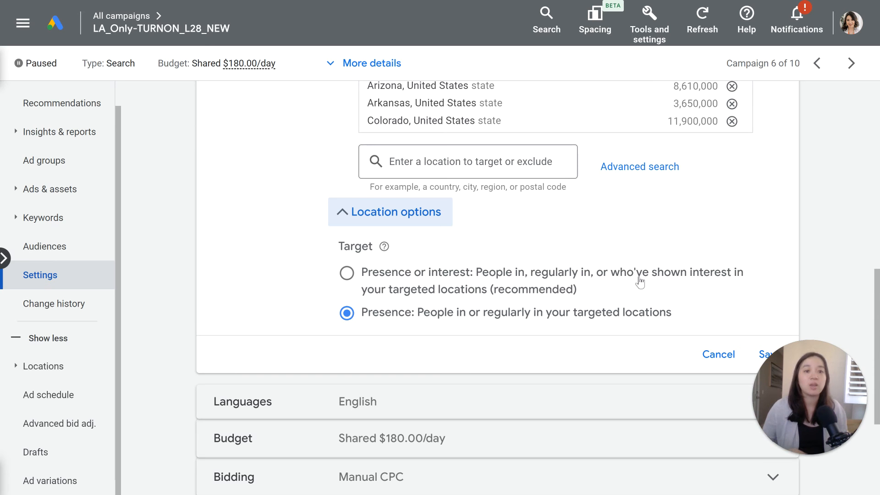
{"action": "mouse_move", "coordinate": [449, 262]}
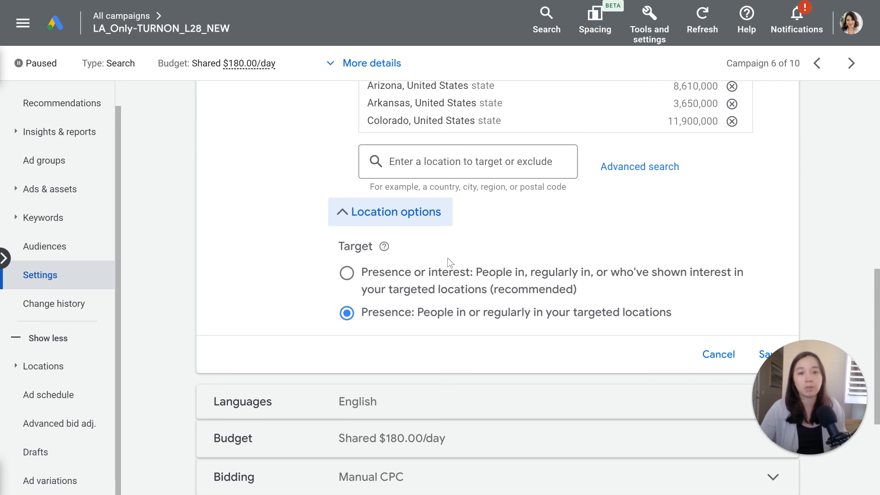
{"action": "mouse_move", "coordinate": [352, 284]}
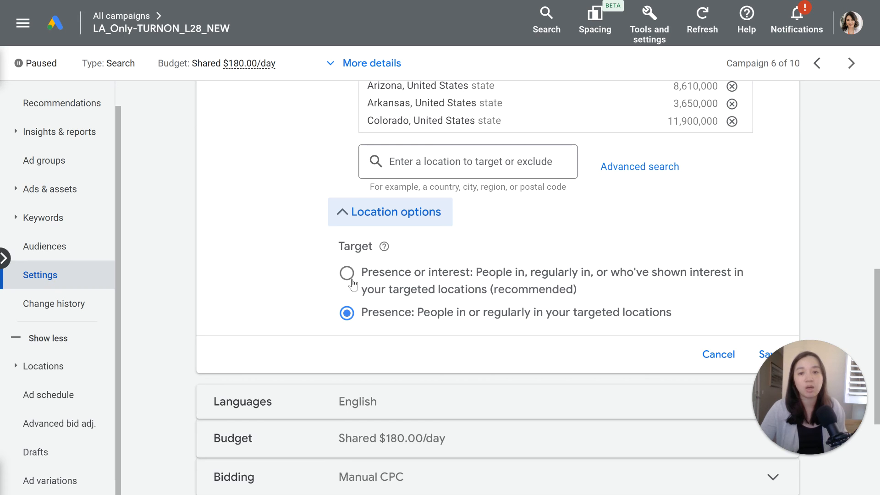
{"action": "mouse_move", "coordinate": [421, 320]}
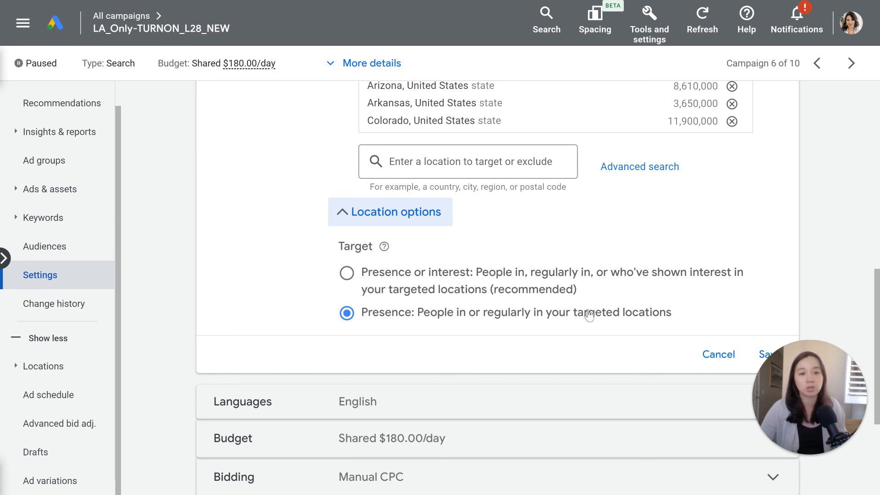
{"action": "mouse_move", "coordinate": [670, 319]}
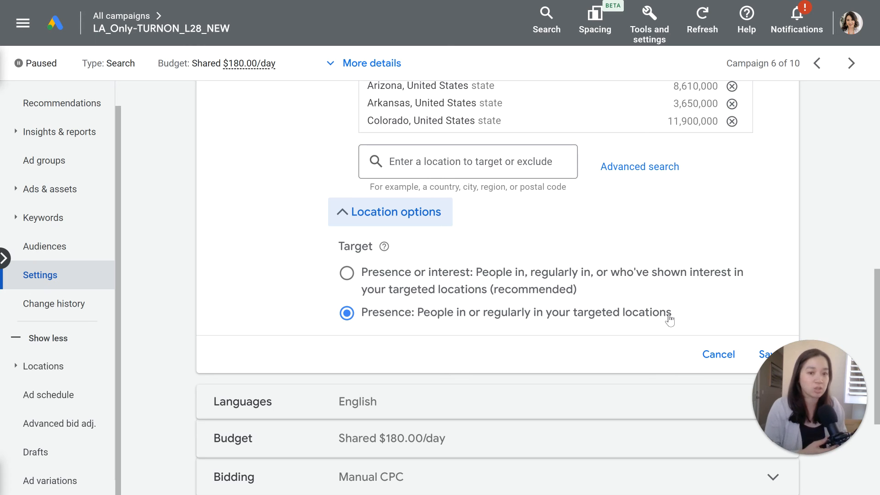
{"action": "mouse_move", "coordinate": [468, 320]}
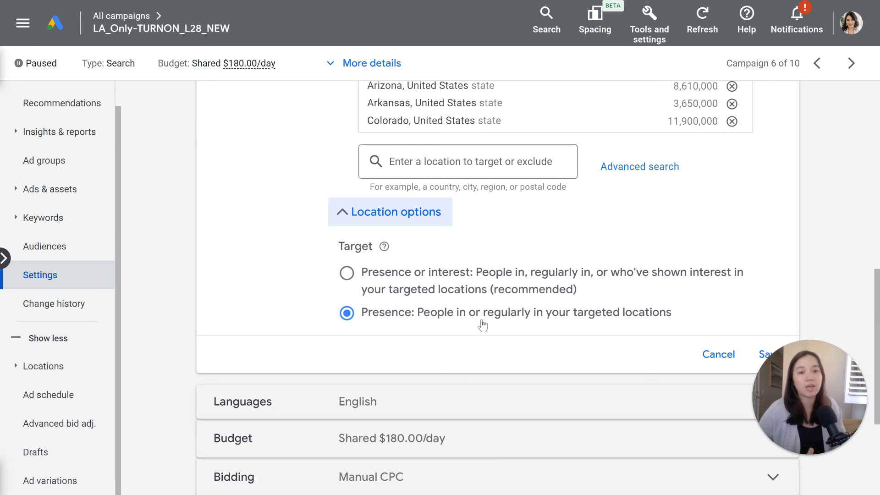
{"action": "mouse_move", "coordinate": [677, 319]}
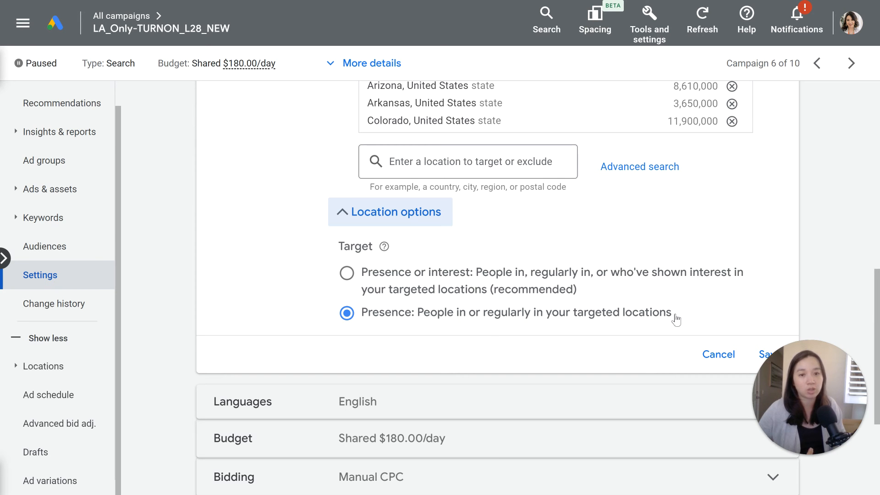
{"action": "mouse_move", "coordinate": [672, 322]}
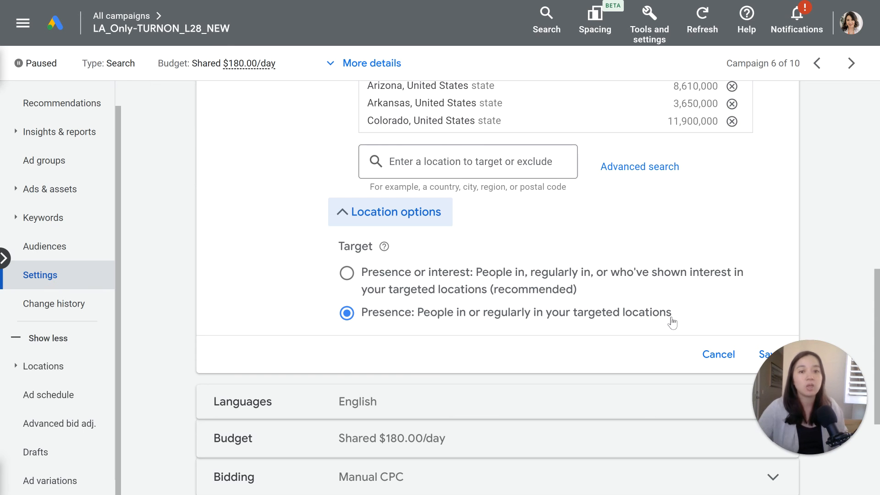
{"action": "mouse_move", "coordinate": [737, 212]}
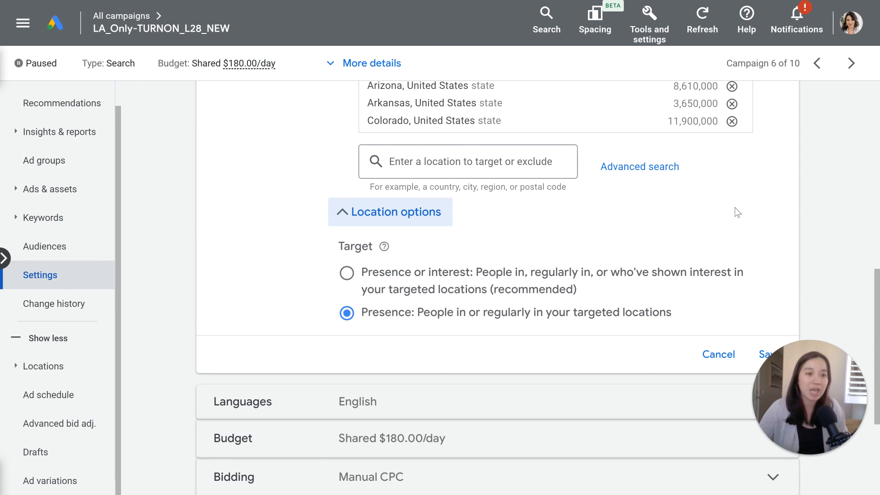
{"action": "mouse_move", "coordinate": [533, 321]}
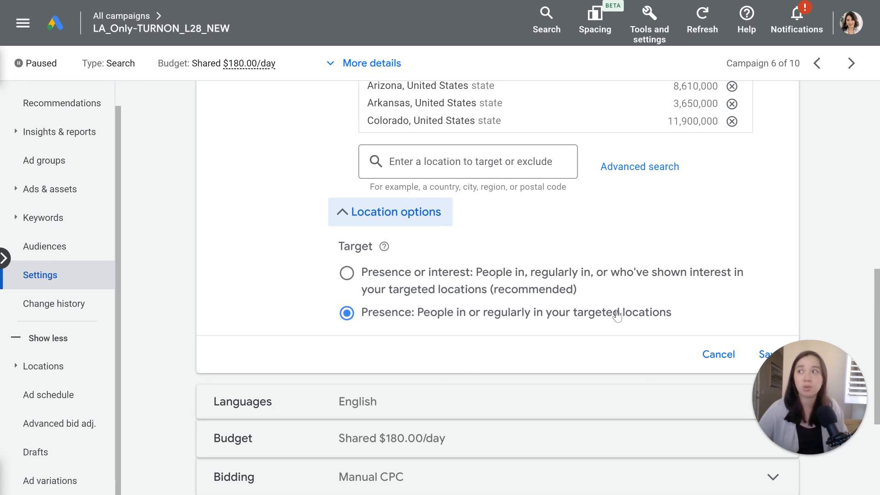
{"action": "mouse_move", "coordinate": [611, 316]}
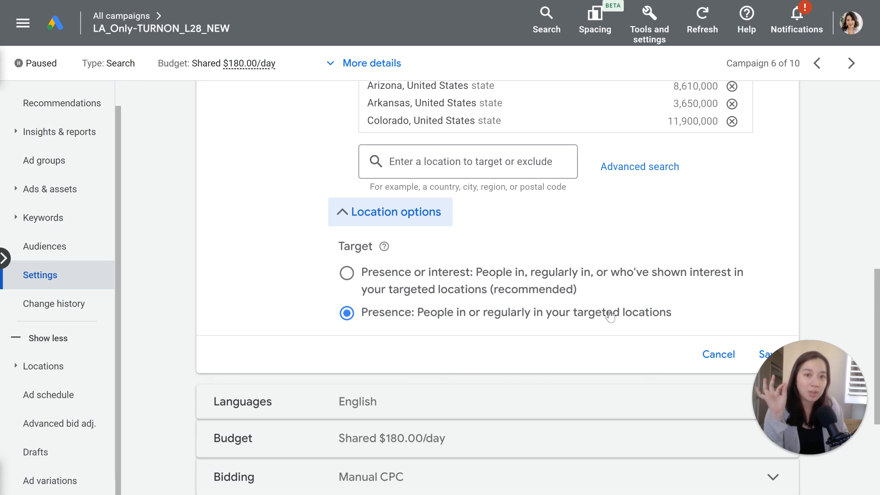
{"action": "mouse_move", "coordinate": [600, 315]}
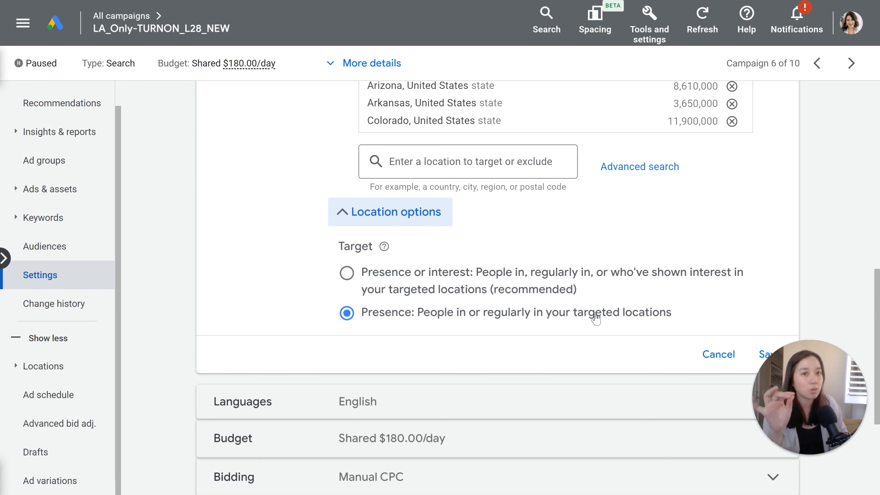
{"action": "mouse_move", "coordinate": [587, 327]}
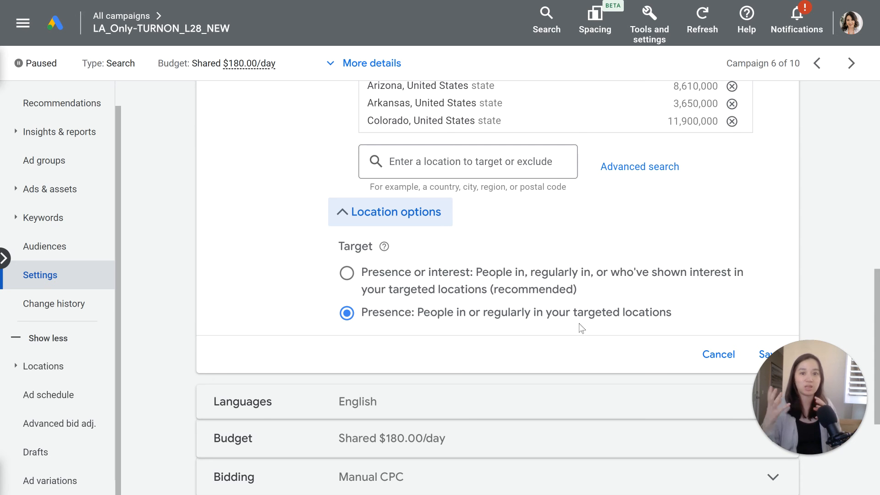
{"action": "mouse_move", "coordinate": [527, 298]}
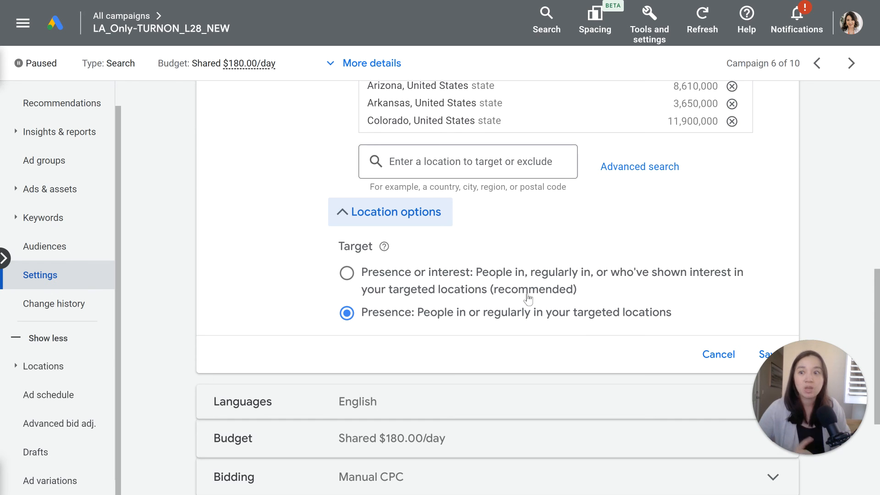
{"action": "mouse_move", "coordinate": [492, 280]}
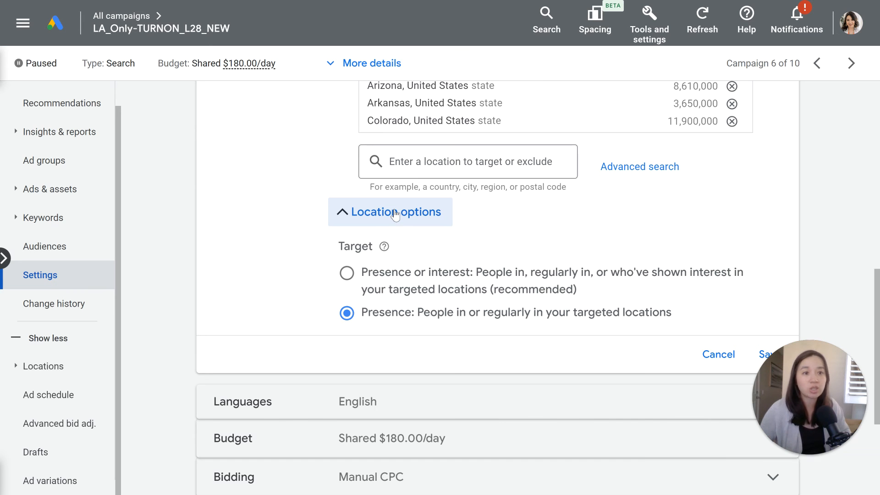
{"action": "mouse_move", "coordinate": [415, 322]}
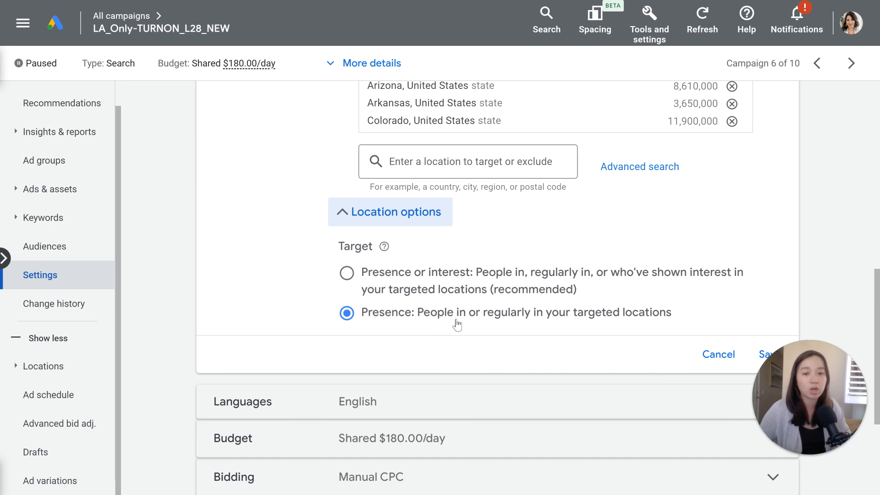
{"action": "mouse_move", "coordinate": [617, 322]}
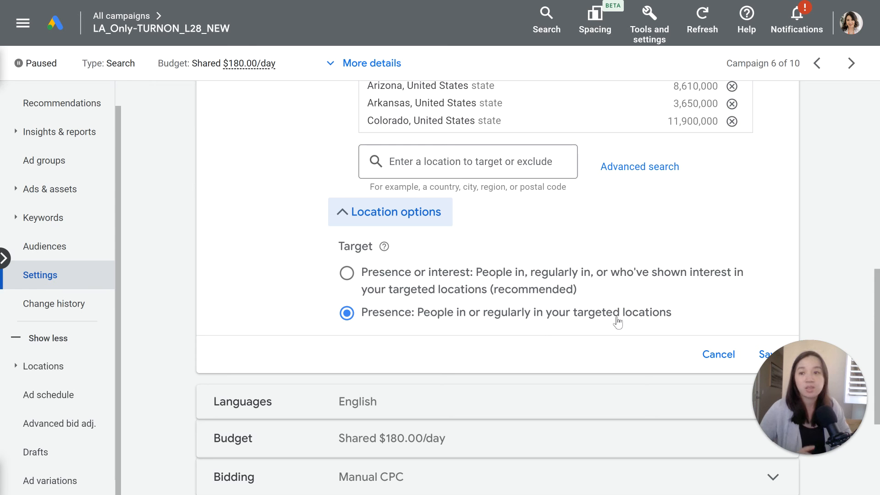
{"action": "mouse_move", "coordinate": [603, 320]}
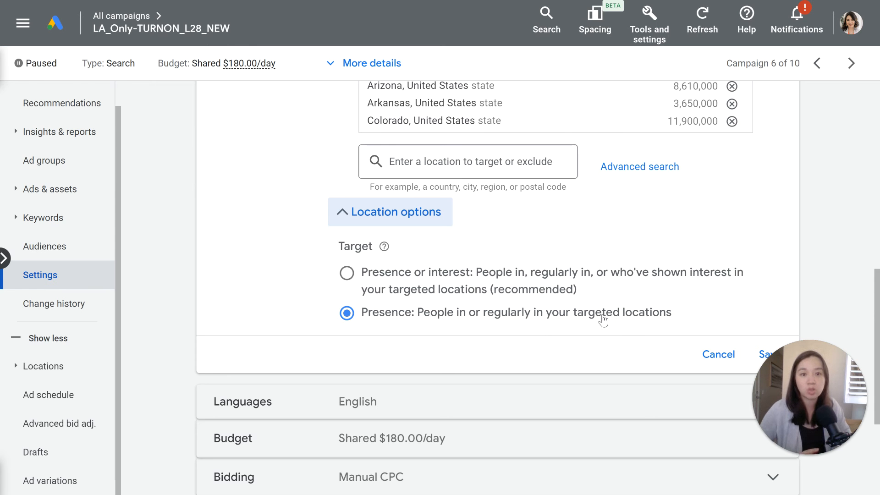
Step: Close the Locations panel, leaving 1 targeted and 51 excluded locations
{"action": "left_click", "coordinate": [717, 354]}
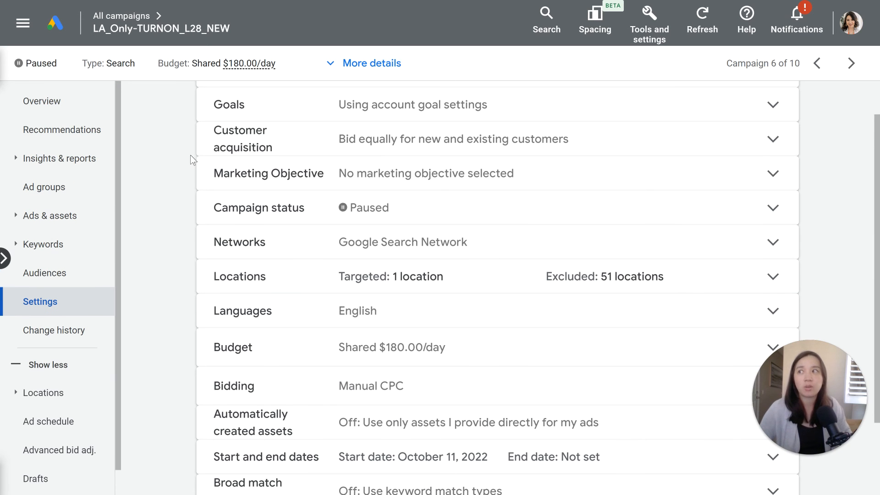
{"action": "mouse_move", "coordinate": [164, 171]}
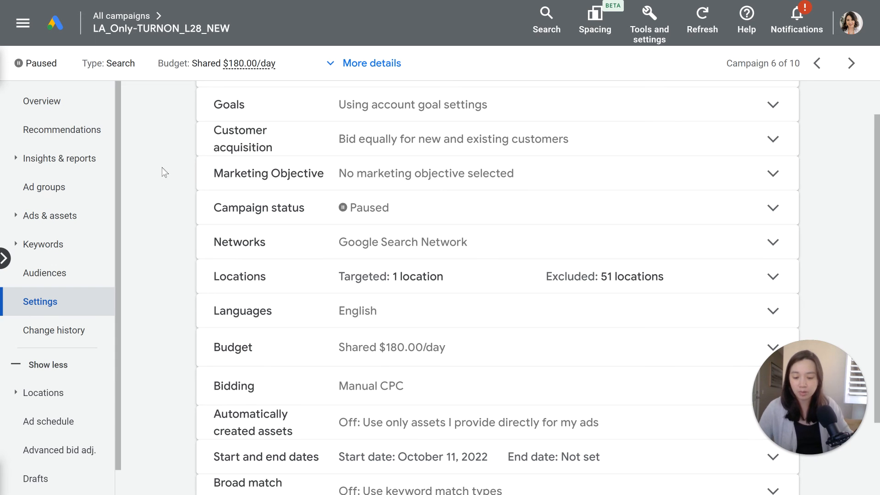
{"action": "mouse_move", "coordinate": [174, 159]}
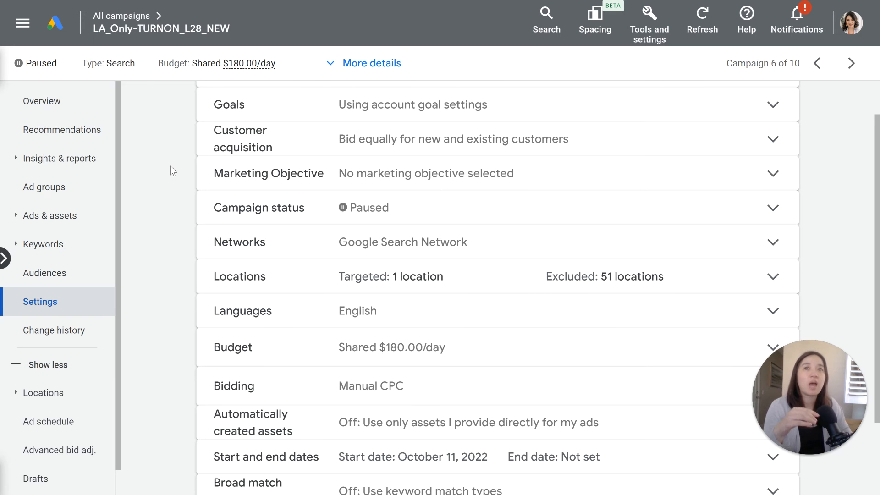
{"action": "mouse_move", "coordinate": [170, 191]}
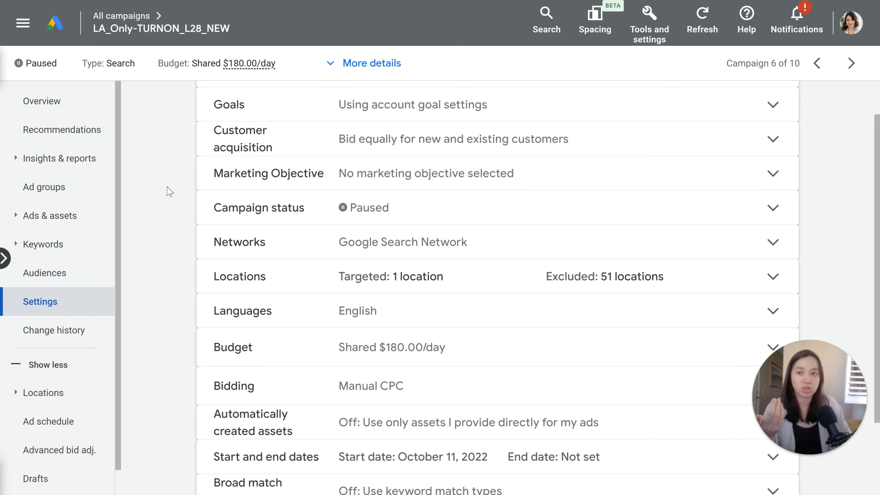
{"action": "mouse_move", "coordinate": [160, 157]}
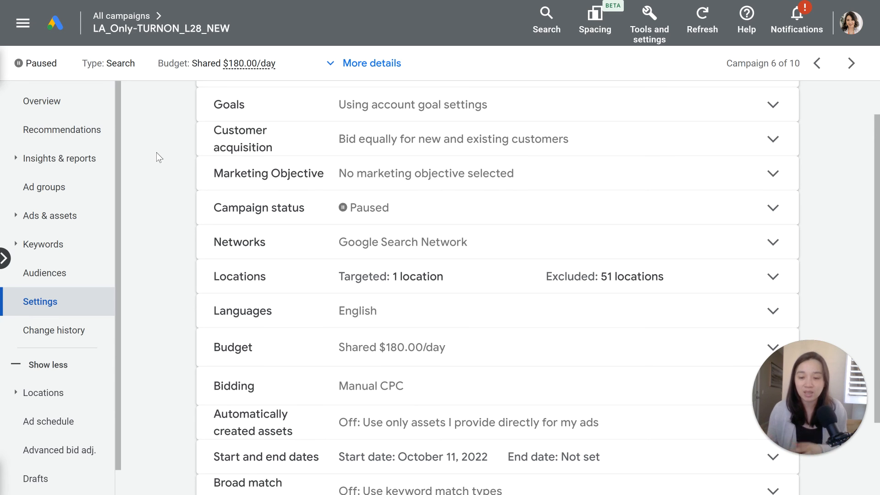
{"action": "type", "text": "negative"}
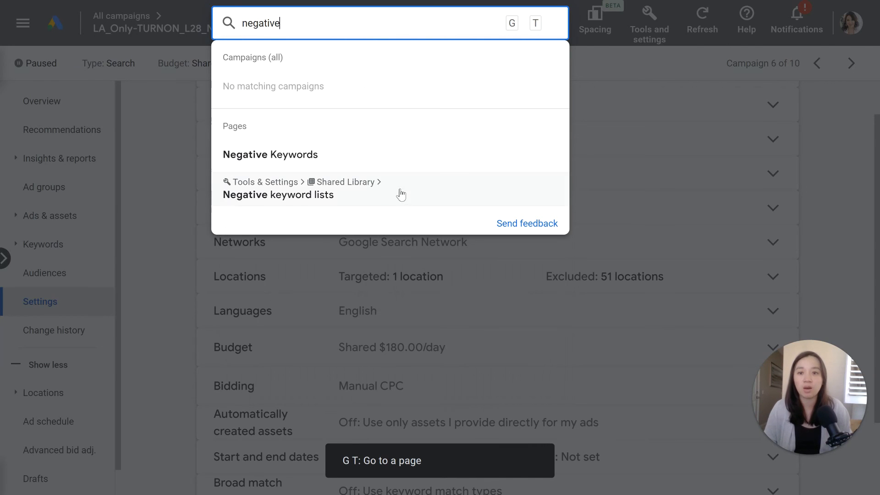
Step: Open the Negative OC/LA Cities list from the negative keyword lists page
{"action": "left_click", "coordinate": [278, 195]}
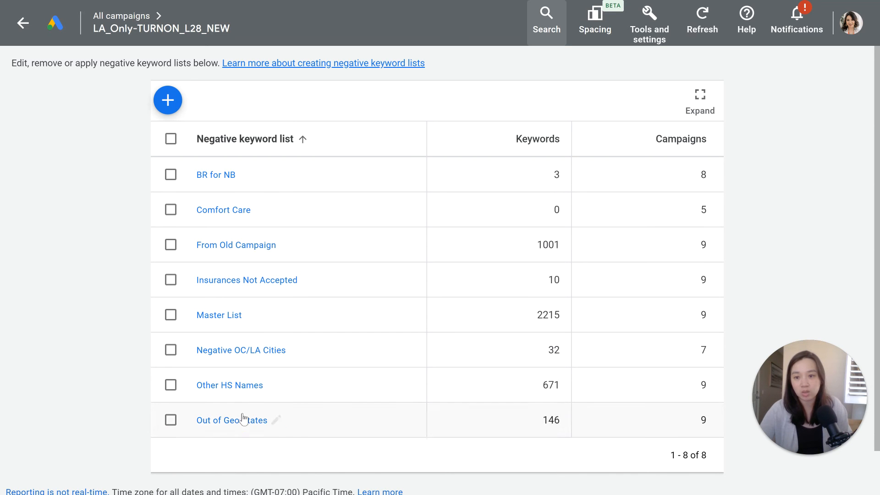
{"action": "left_click", "coordinate": [241, 349]}
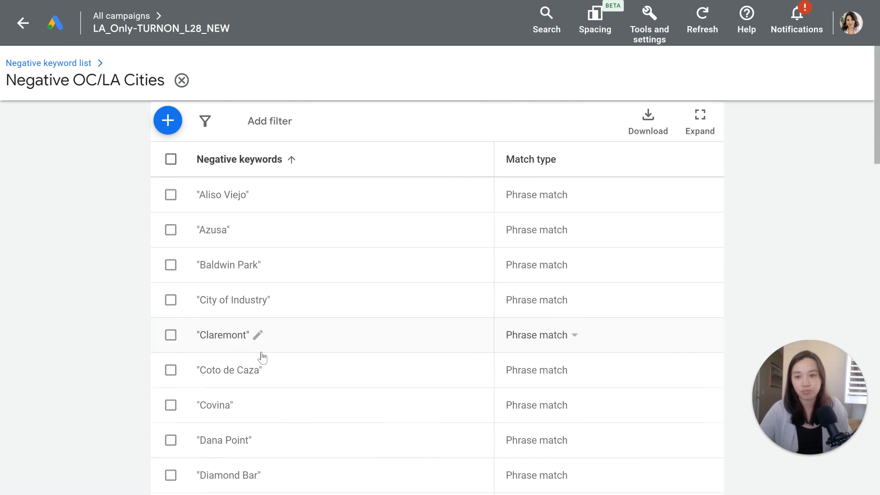
{"action": "mouse_move", "coordinate": [231, 145]}
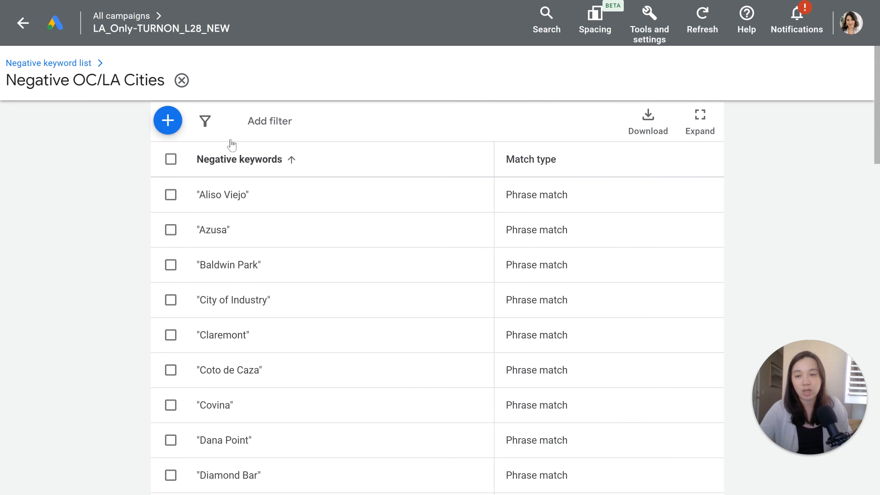
{"action": "mouse_move", "coordinate": [278, 416]}
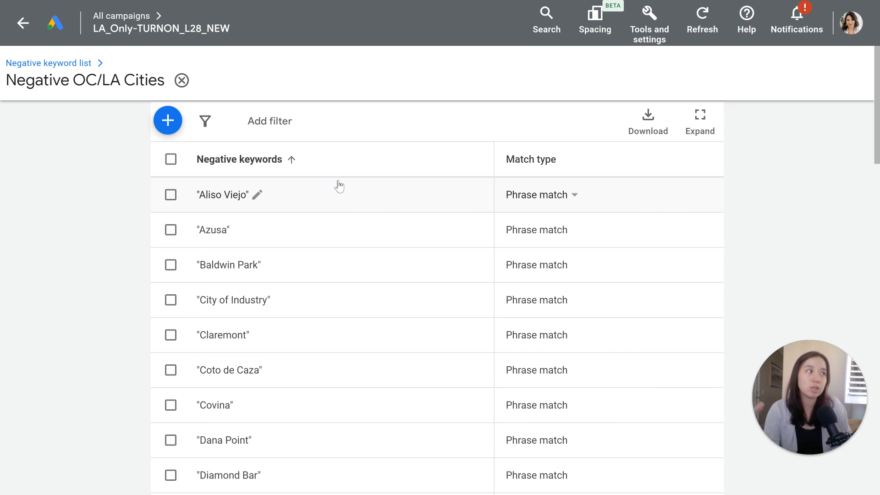
{"action": "mouse_move", "coordinate": [330, 200]}
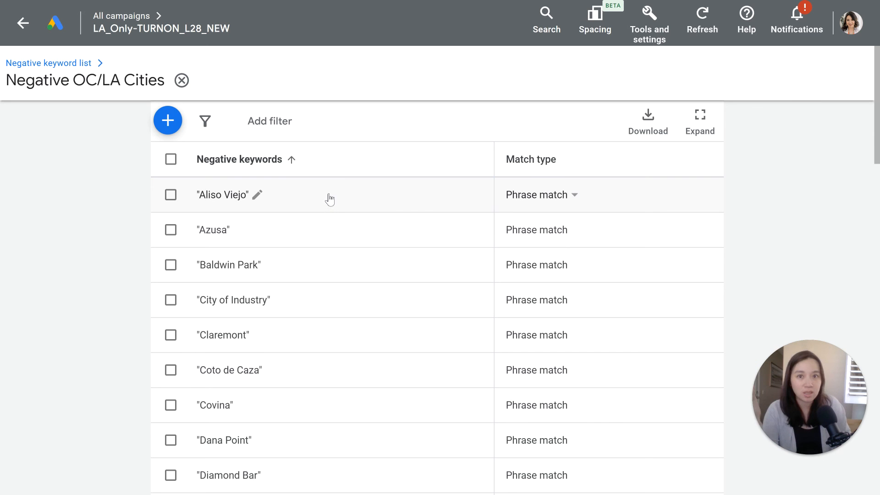
{"action": "mouse_move", "coordinate": [324, 203]}
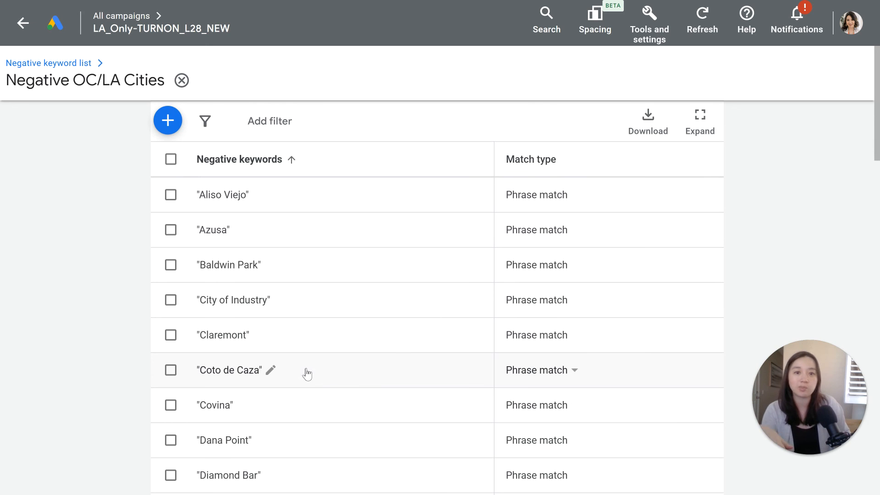
{"action": "mouse_move", "coordinate": [225, 107]}
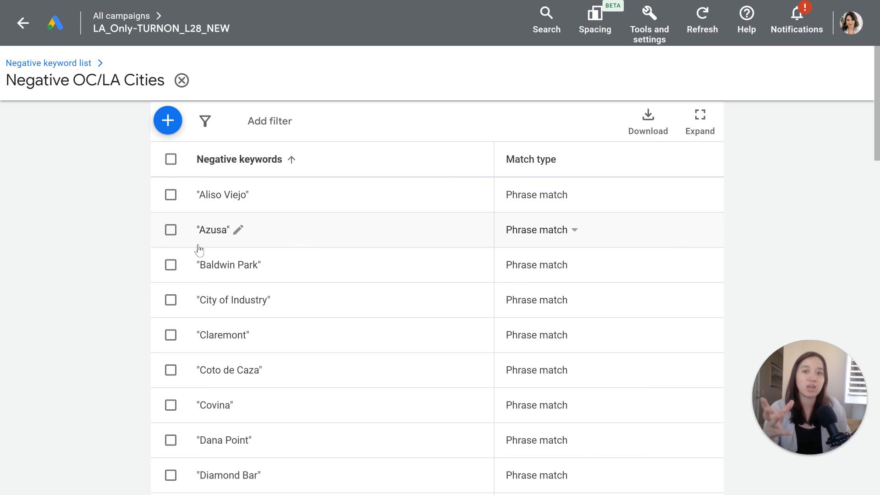
{"action": "mouse_move", "coordinate": [200, 253]}
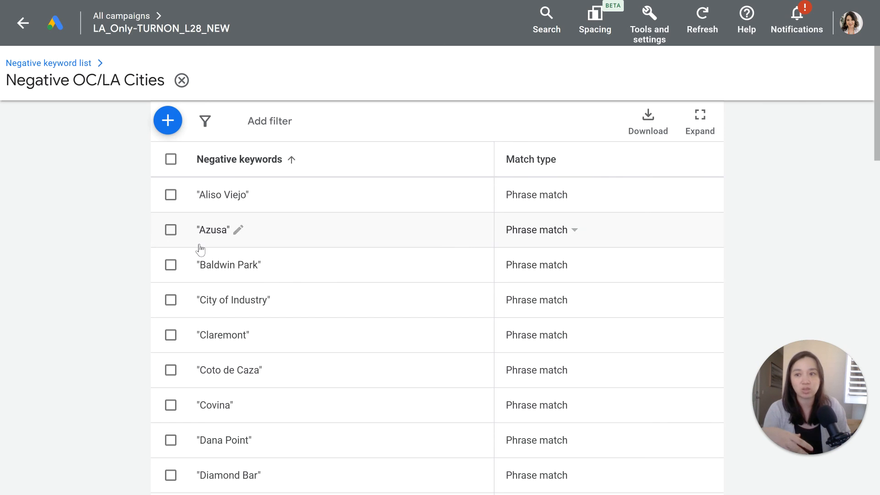
{"action": "mouse_move", "coordinate": [198, 242]}
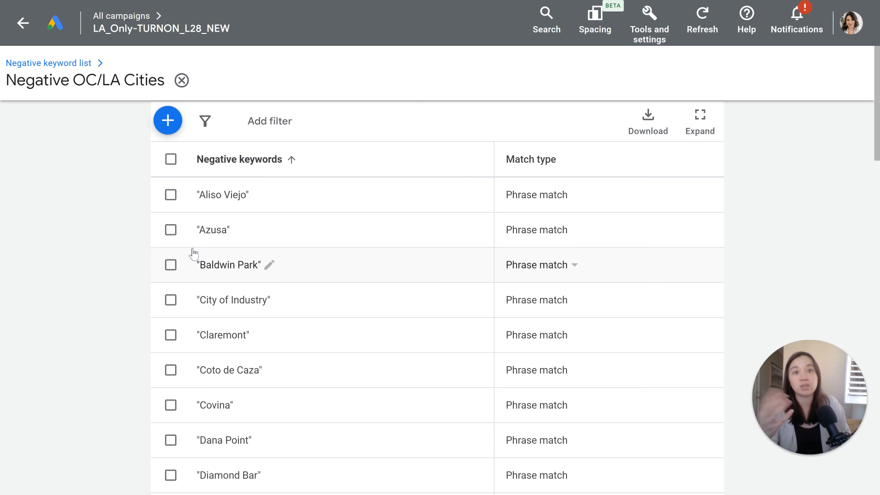
{"action": "scroll", "scroll_direction": "down", "scroll_amount": 3}
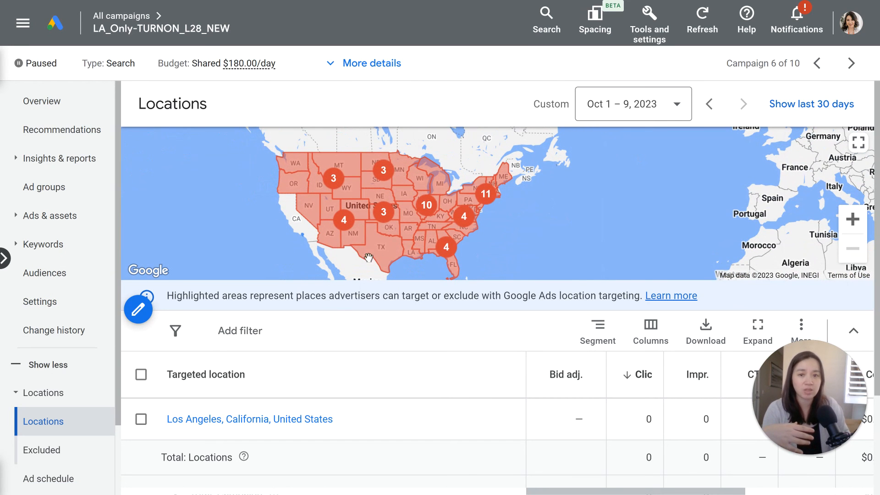
{"action": "mouse_move", "coordinate": [543, 237]}
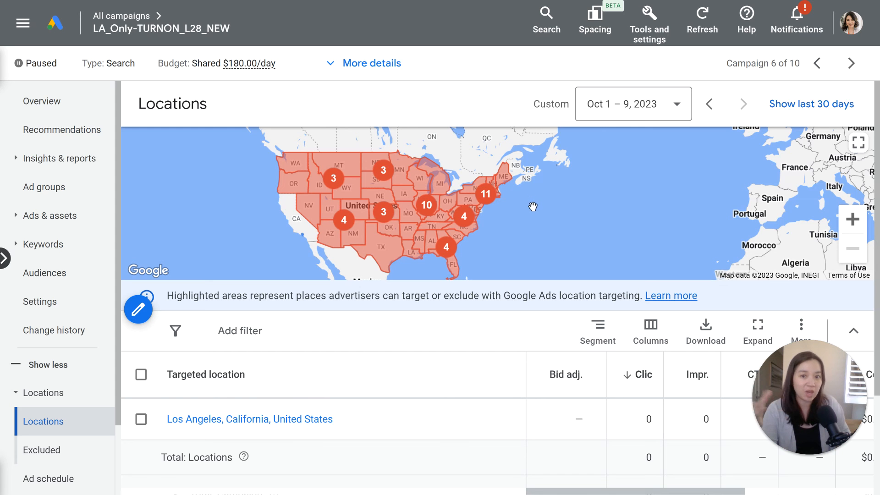
{"action": "mouse_move", "coordinate": [550, 215]}
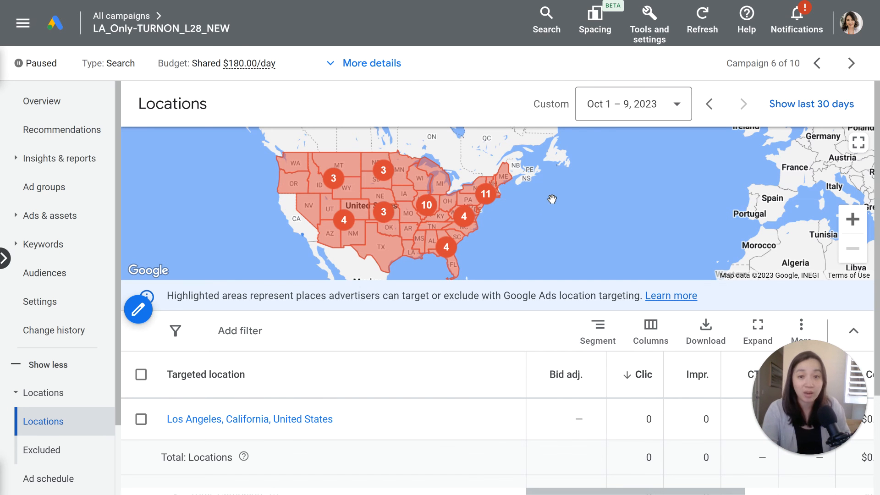
{"action": "mouse_move", "coordinate": [564, 200]}
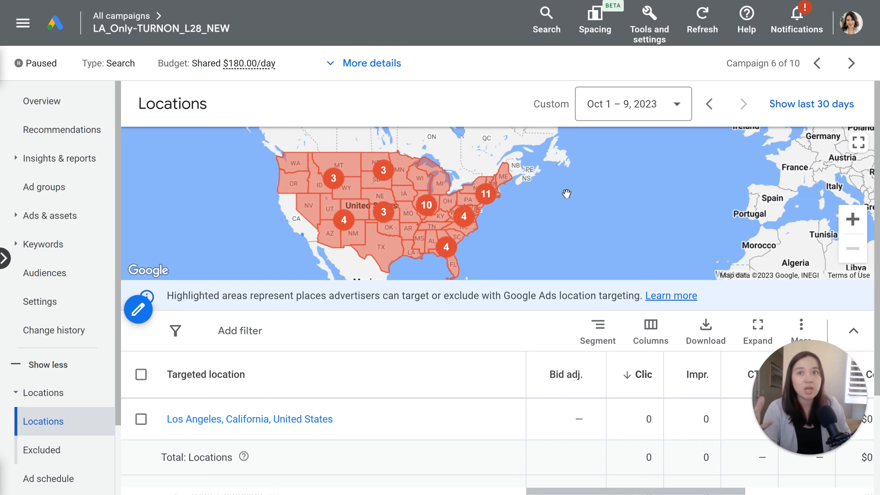
{"action": "mouse_move", "coordinate": [567, 214]}
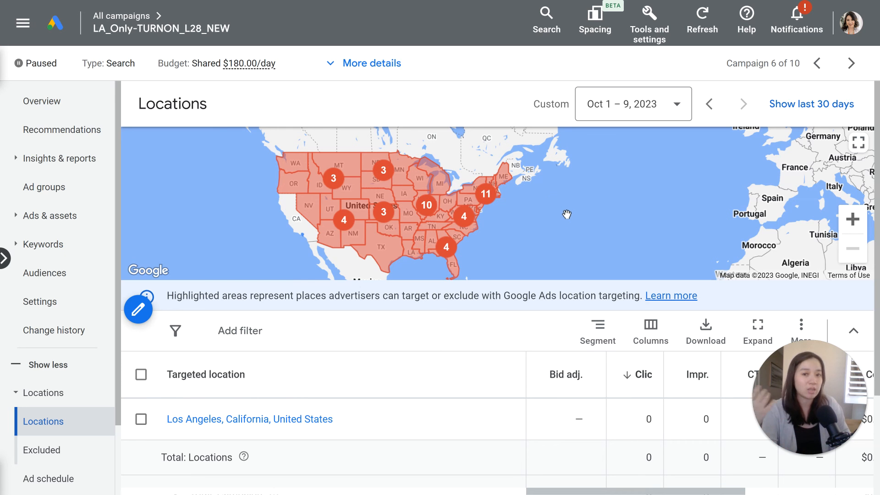
{"action": "mouse_move", "coordinate": [570, 210]}
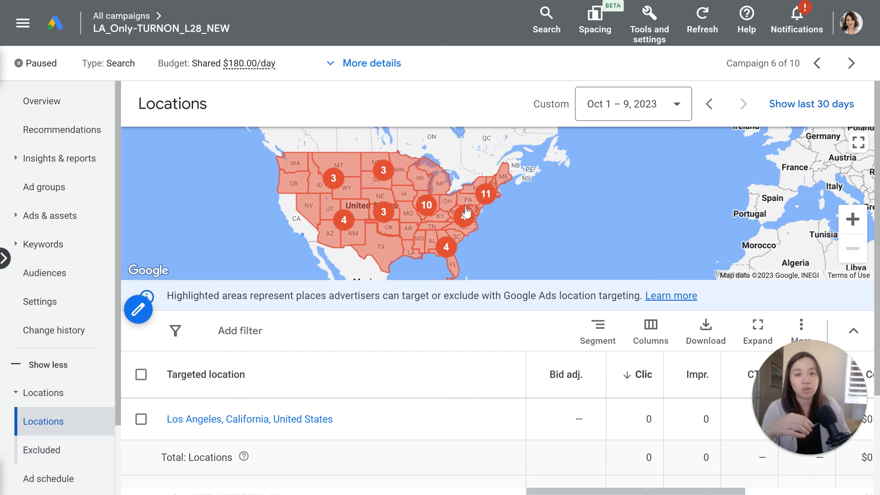
{"action": "mouse_move", "coordinate": [532, 205]}
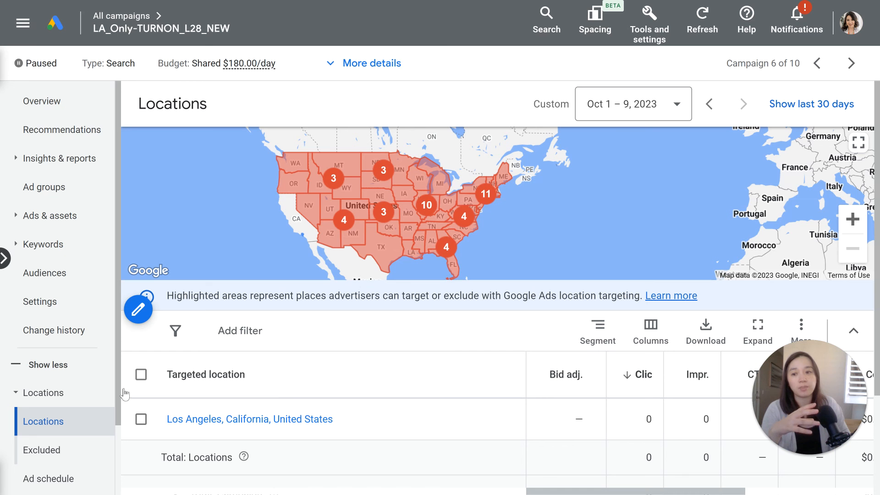
{"action": "mouse_move", "coordinate": [473, 150]}
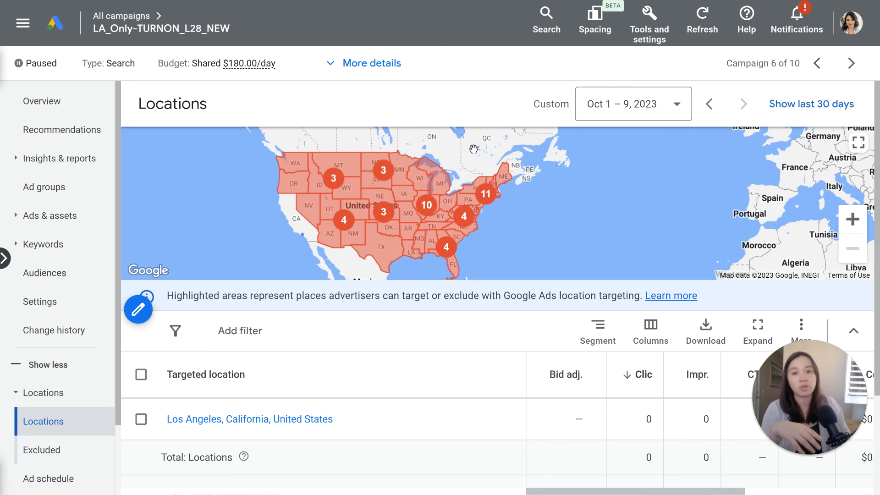
{"action": "mouse_move", "coordinate": [582, 215]}
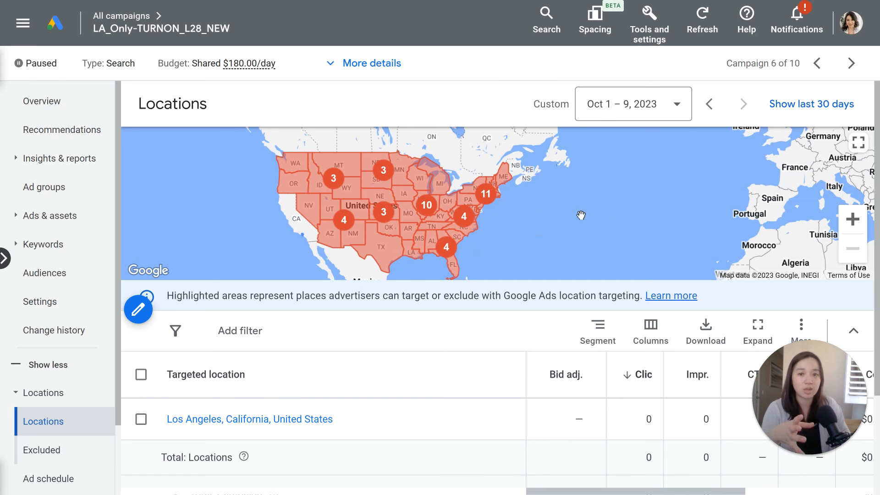
{"action": "mouse_move", "coordinate": [326, 174]}
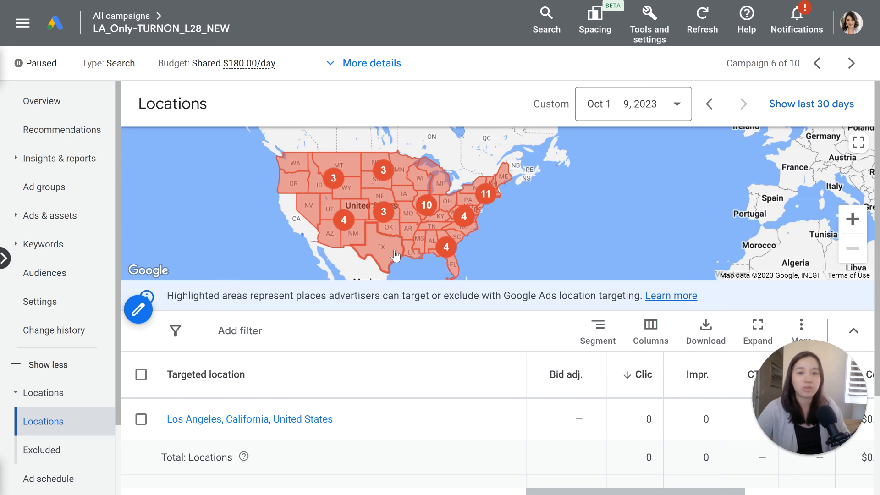
{"action": "mouse_move", "coordinate": [299, 183]}
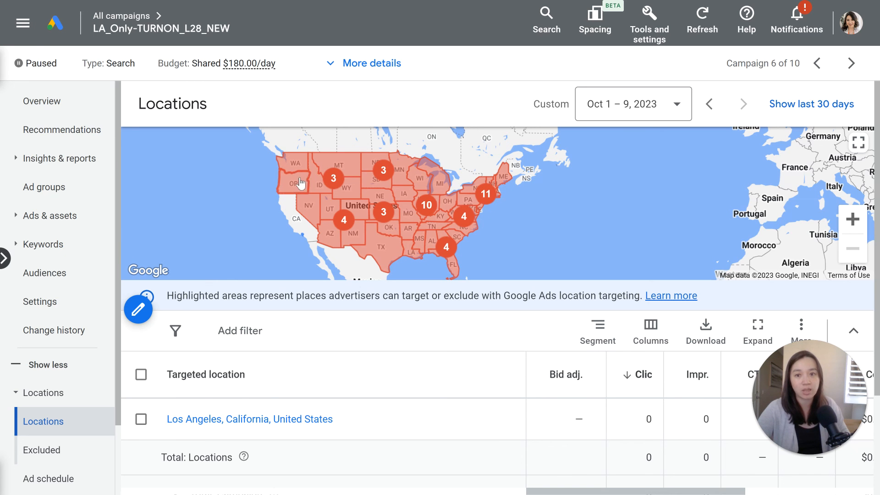
{"action": "mouse_move", "coordinate": [368, 235]}
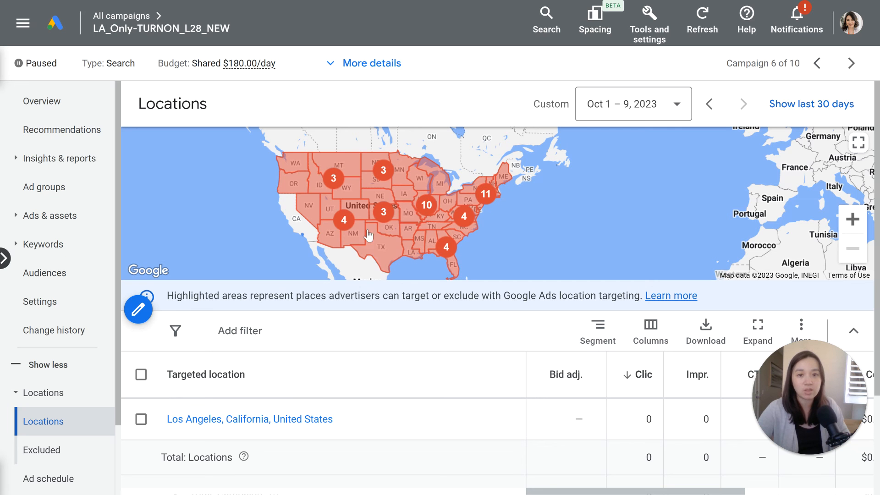
{"action": "mouse_move", "coordinate": [344, 162]}
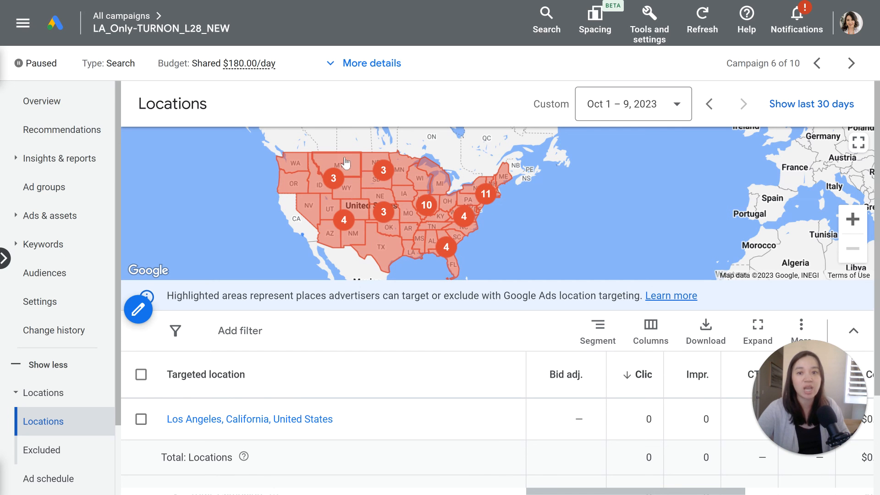
{"action": "mouse_move", "coordinate": [462, 220]}
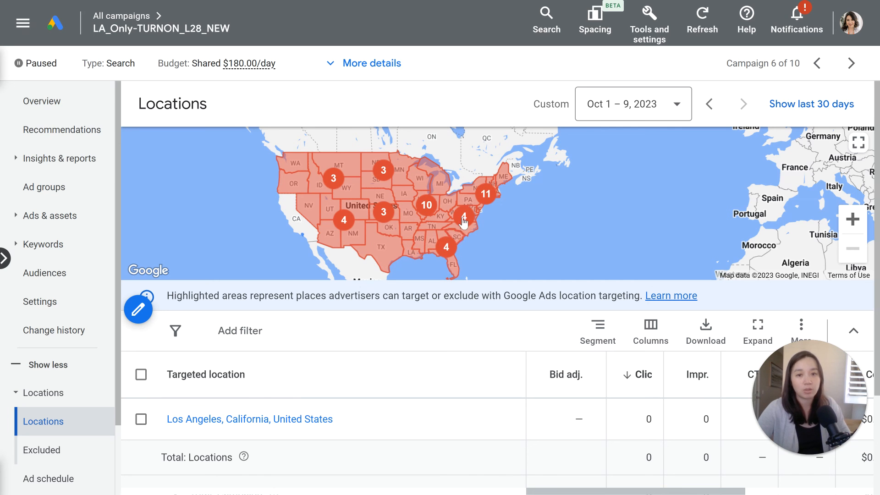
{"action": "mouse_move", "coordinate": [499, 203]}
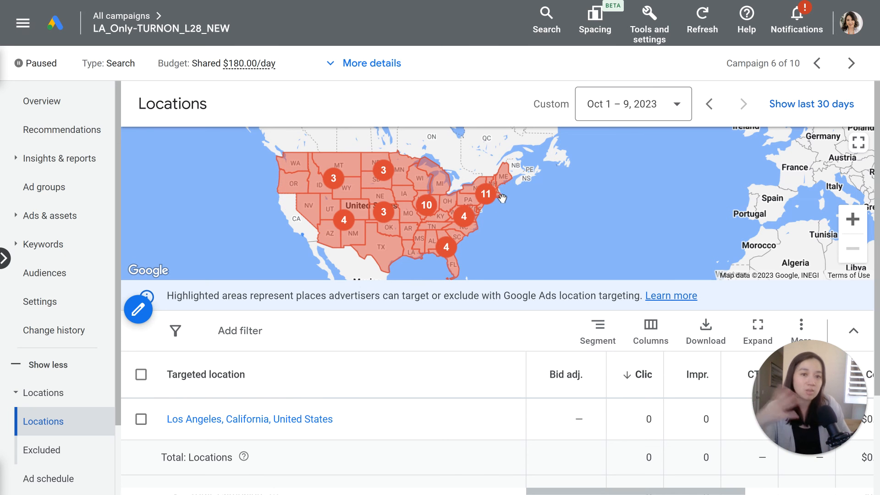
{"action": "mouse_move", "coordinate": [507, 185]}
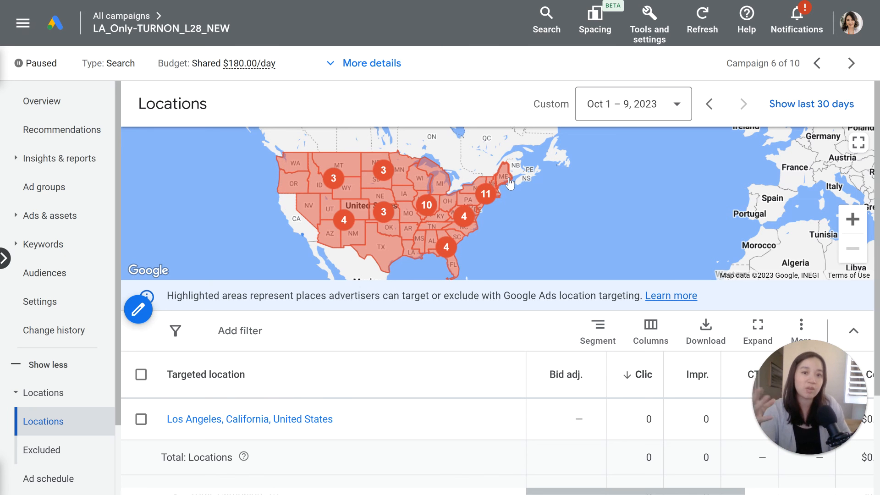
{"action": "mouse_move", "coordinate": [399, 220]}
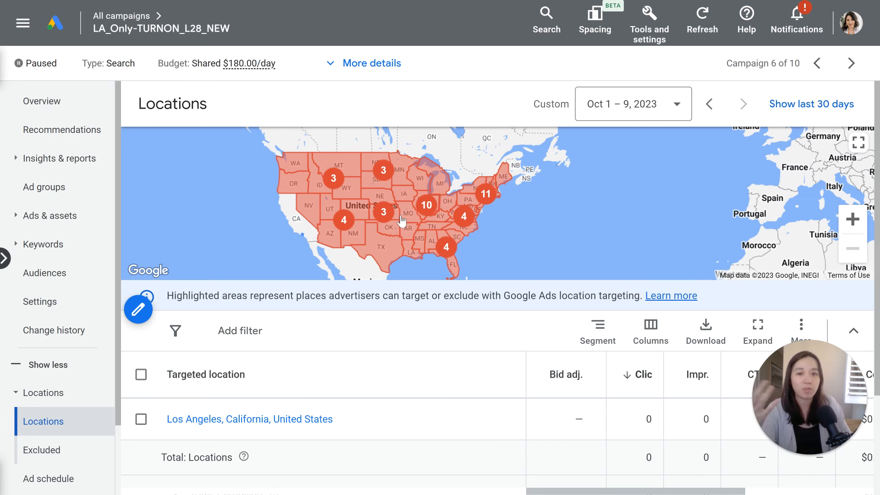
{"action": "mouse_move", "coordinate": [508, 200]}
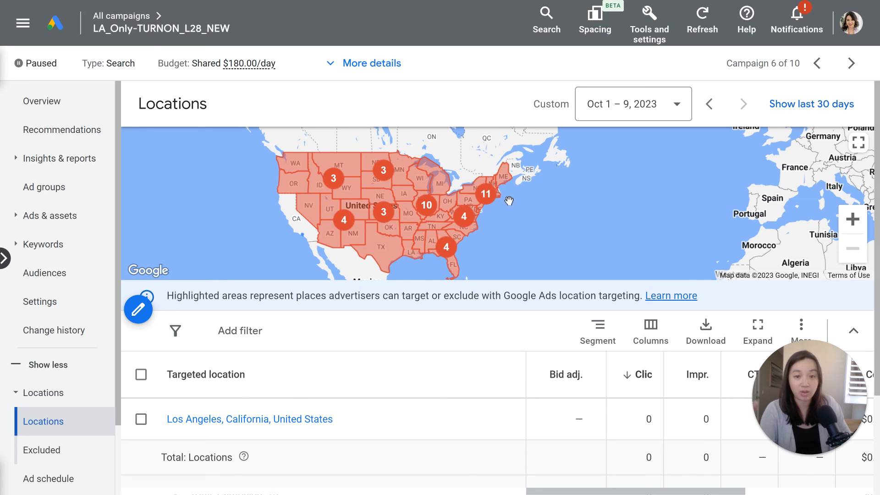
{"action": "mouse_move", "coordinate": [573, 218]}
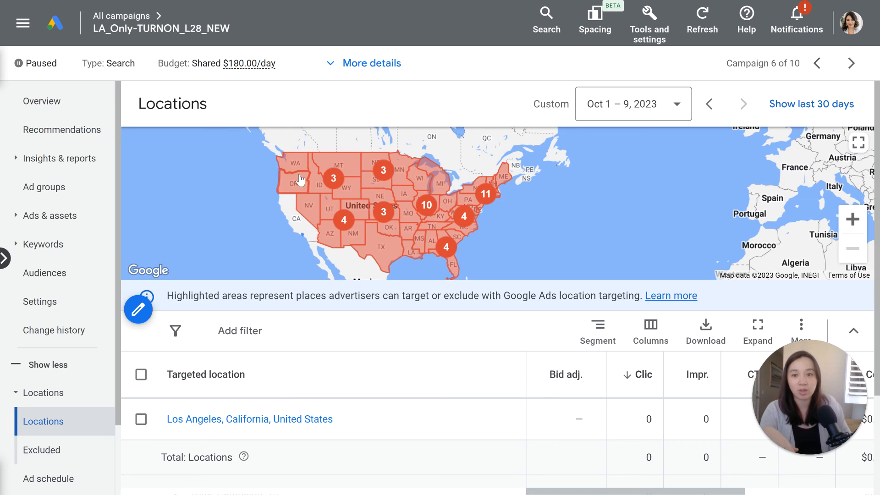
{"action": "mouse_move", "coordinate": [495, 188]}
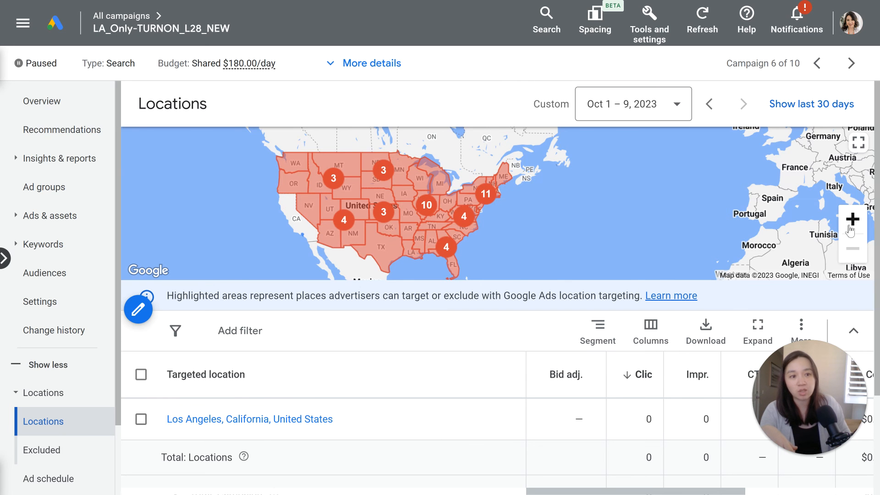
Step: Zoom the Locations map in toward Los Angeles
{"action": "left_click", "coordinate": [852, 219]}
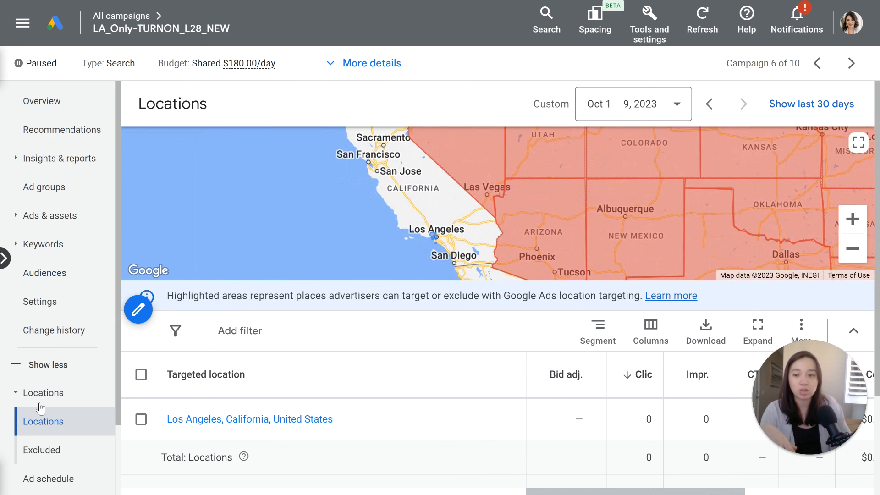
{"action": "mouse_move", "coordinate": [405, 157]}
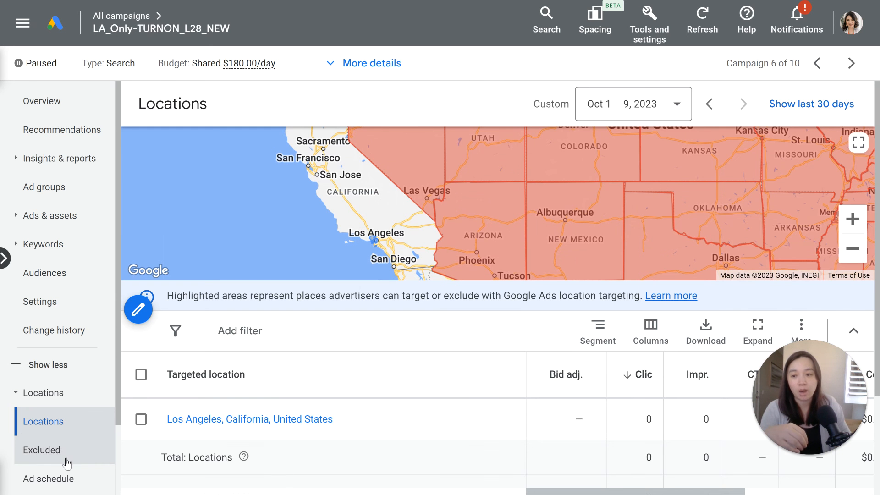
Step: Open the Excluded locations editor and scroll through the 51 excluded states
{"action": "left_click", "coordinate": [42, 450]}
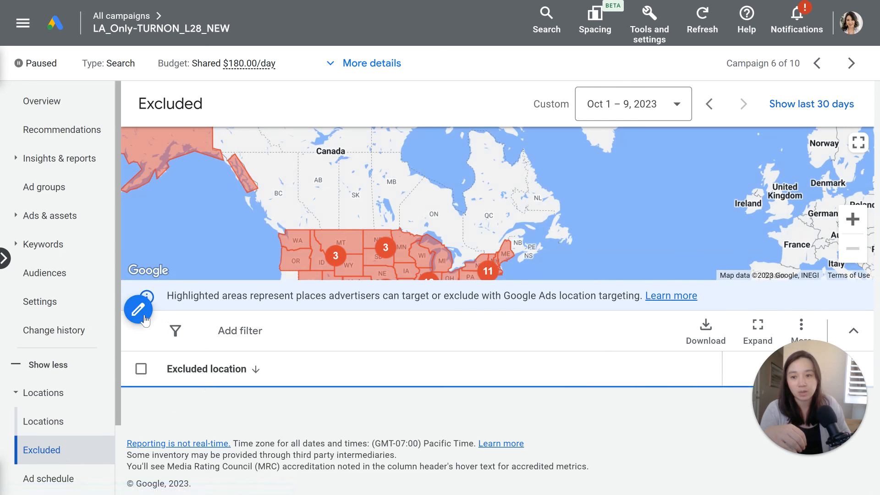
{"action": "left_click", "coordinate": [138, 310]}
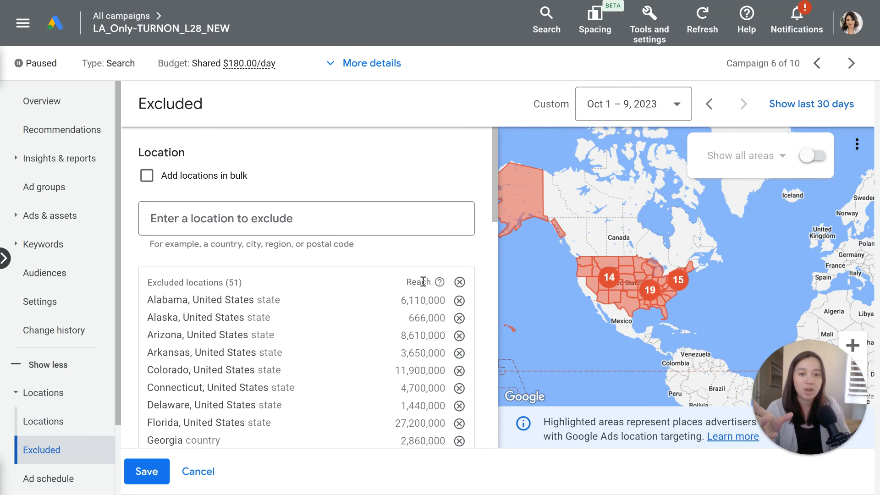
{"action": "scroll", "scroll_direction": "down", "scroll_amount": 3}
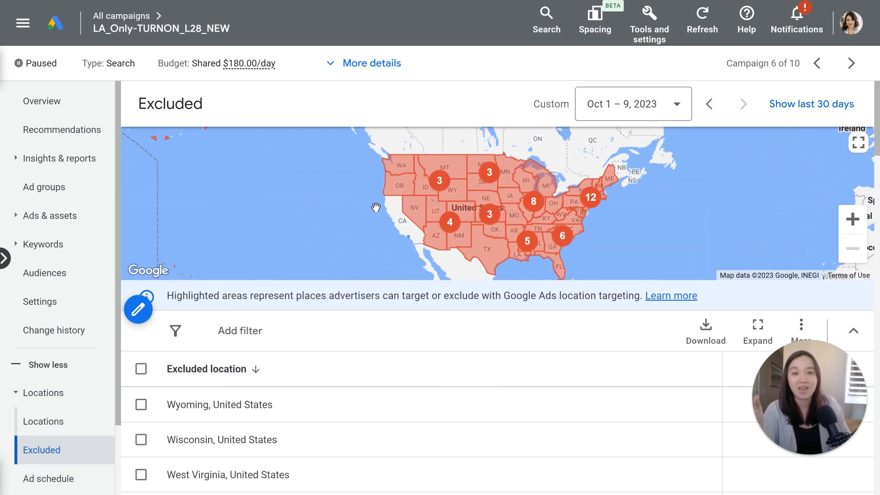
Step: Zoom the Excluded map in on the shaded excluded states
{"action": "scroll", "scroll_direction": "down", "scroll_amount": 3}
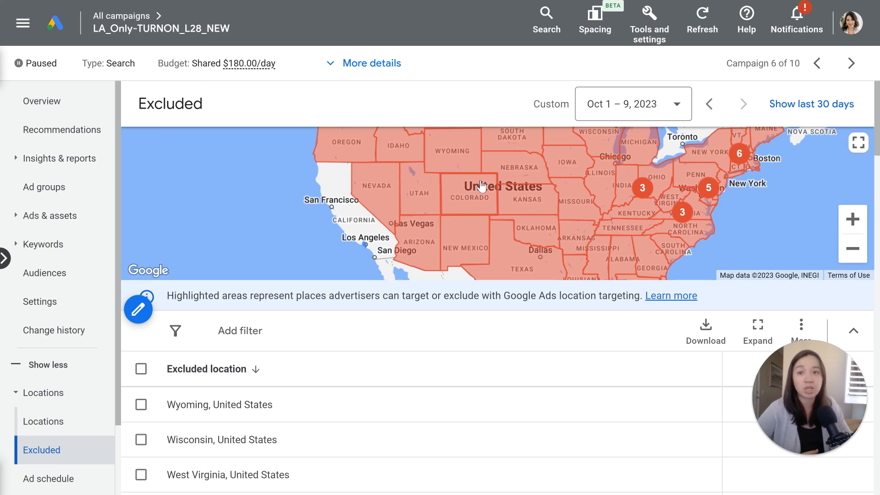
{"action": "mouse_move", "coordinate": [478, 185]}
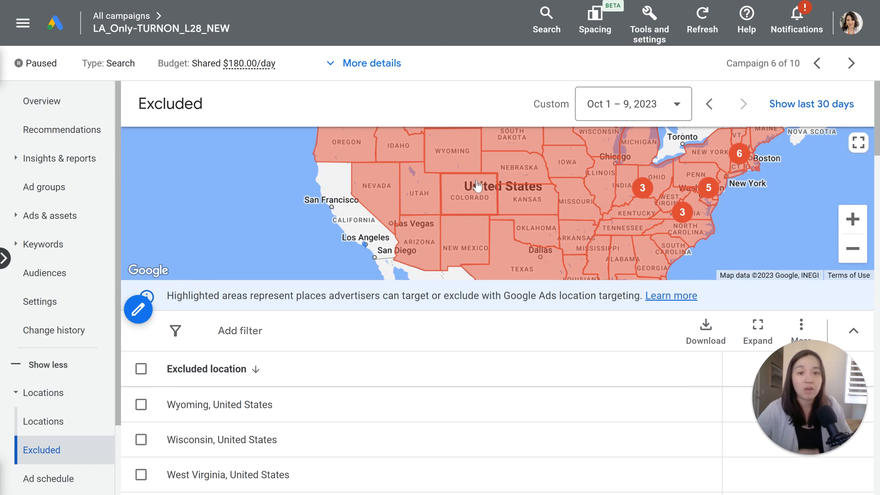